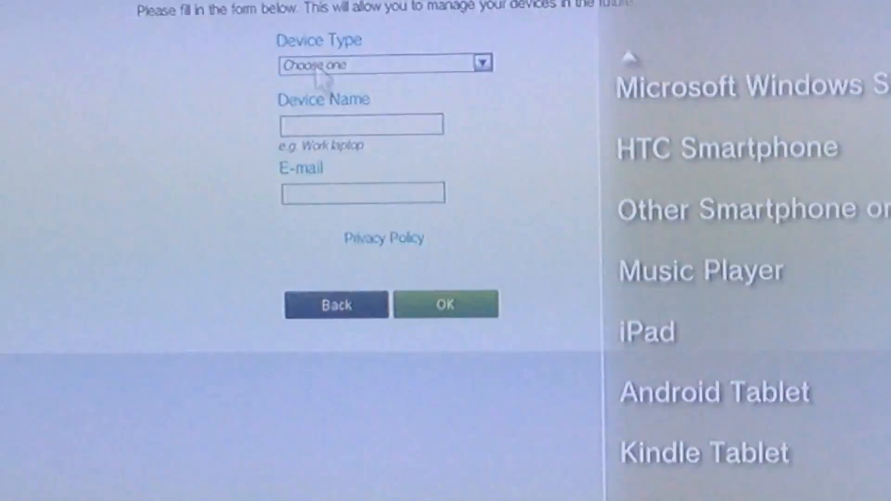
Browse the Device Type list on the Optimum WiFi registration form (iPad, Android Tablet, ...).
scroll("down", 3)
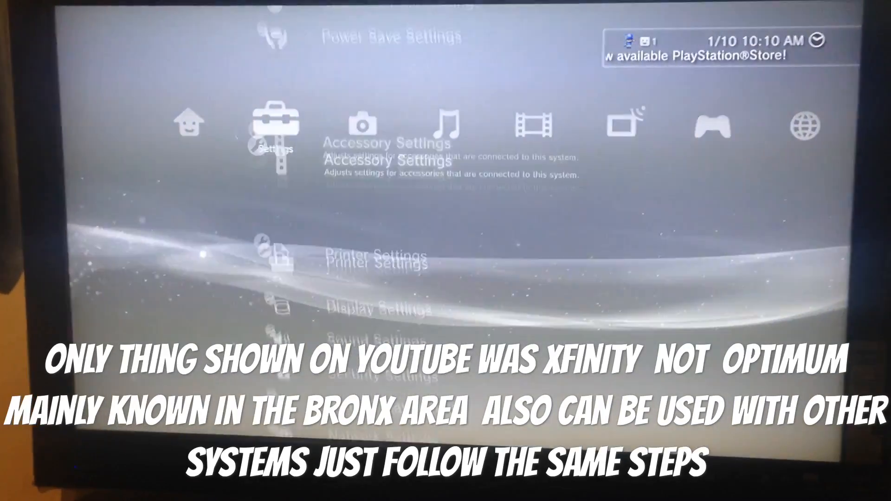
Reach Network Settings in the XMB and move up to Settings and Connection Status List.
scroll("up", 3)
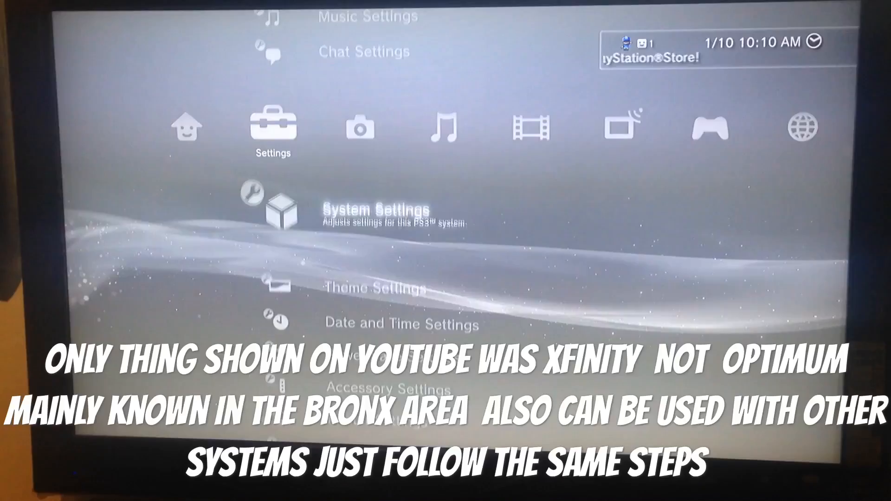
scroll("up", 3)
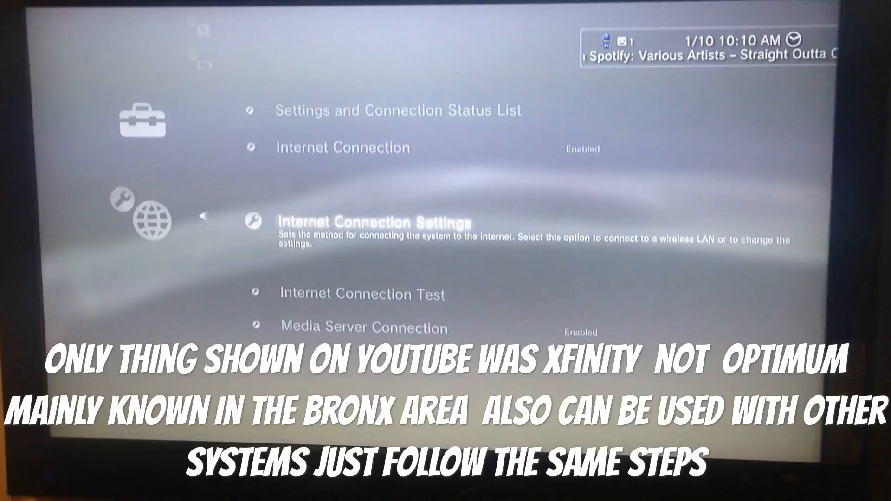
key("up")
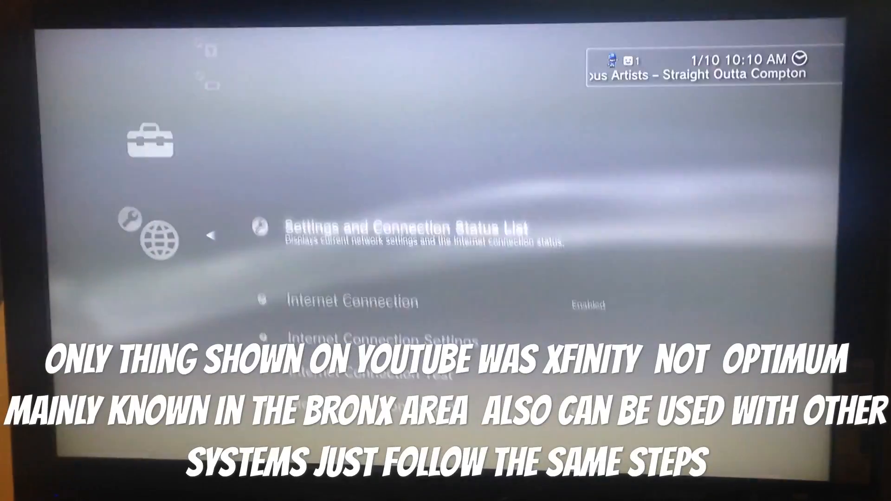